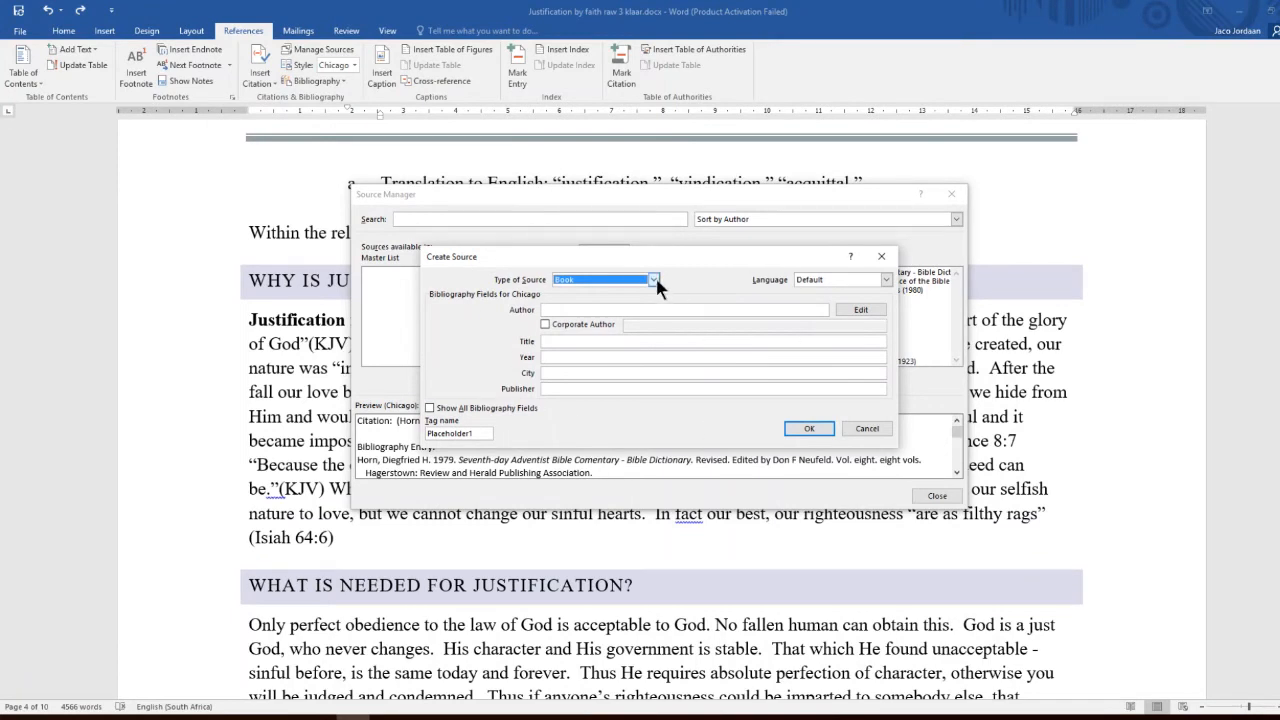
Choose Journal Article as the Type of Source for the new citation source.
{"action": "left_click", "coordinate": [654, 280]}
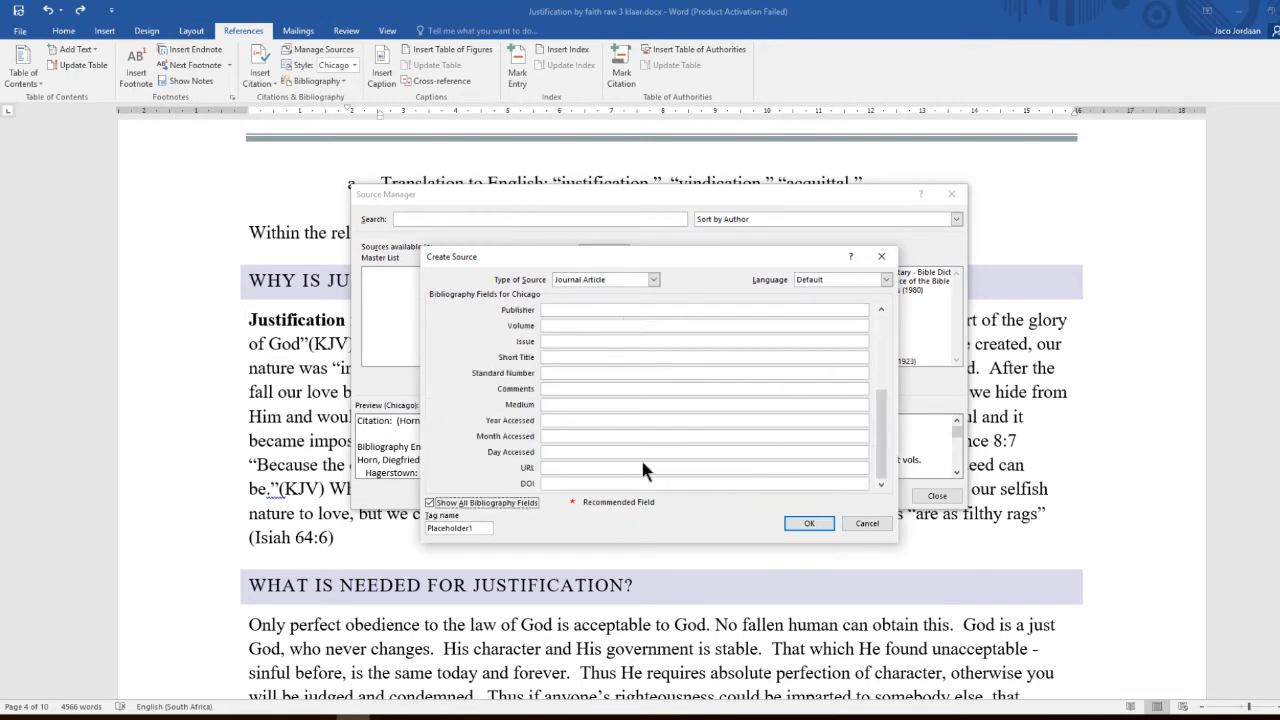
{"action": "left_click", "coordinate": [808, 524]}
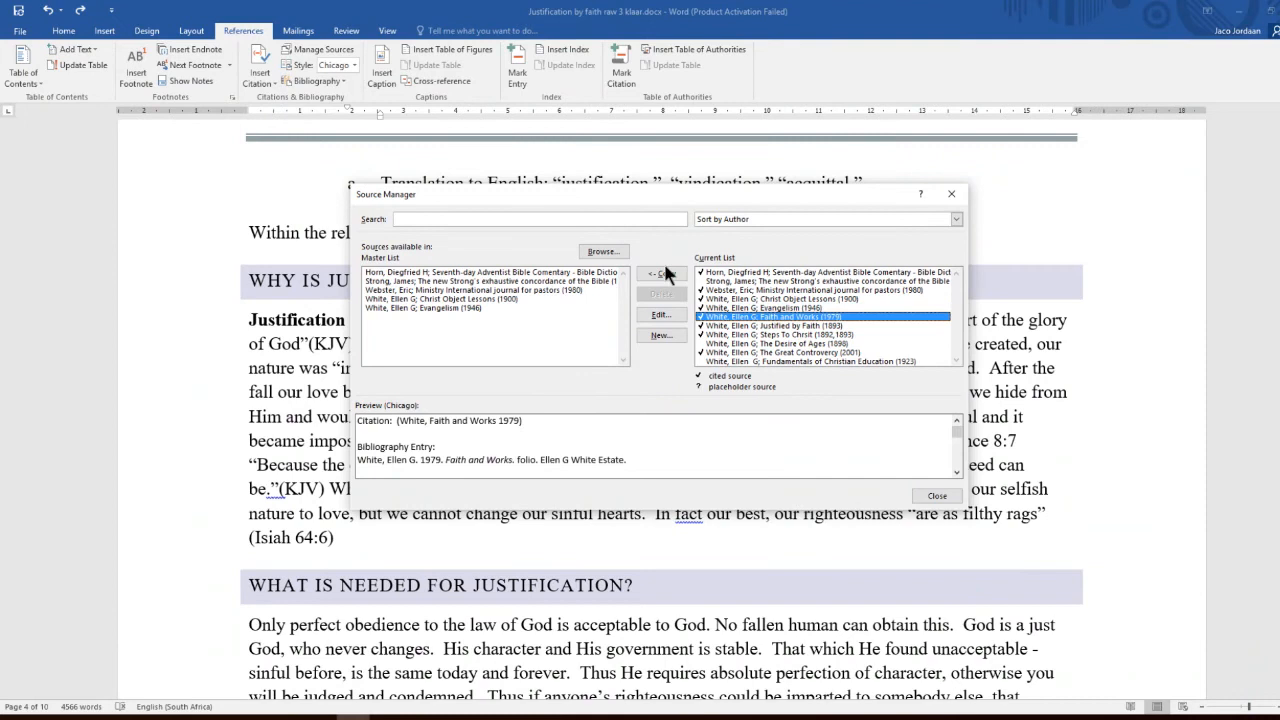